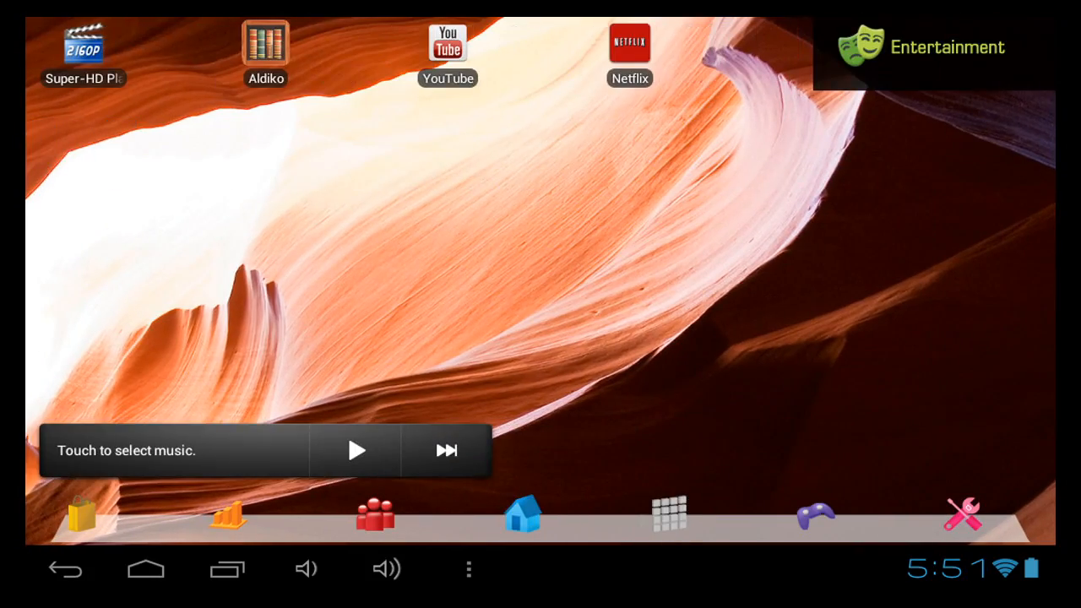
Step: Bring up the full app drawer from the Entertainment home page via the dock grid icon
{"action": "left_click", "coordinate": [669, 513]}
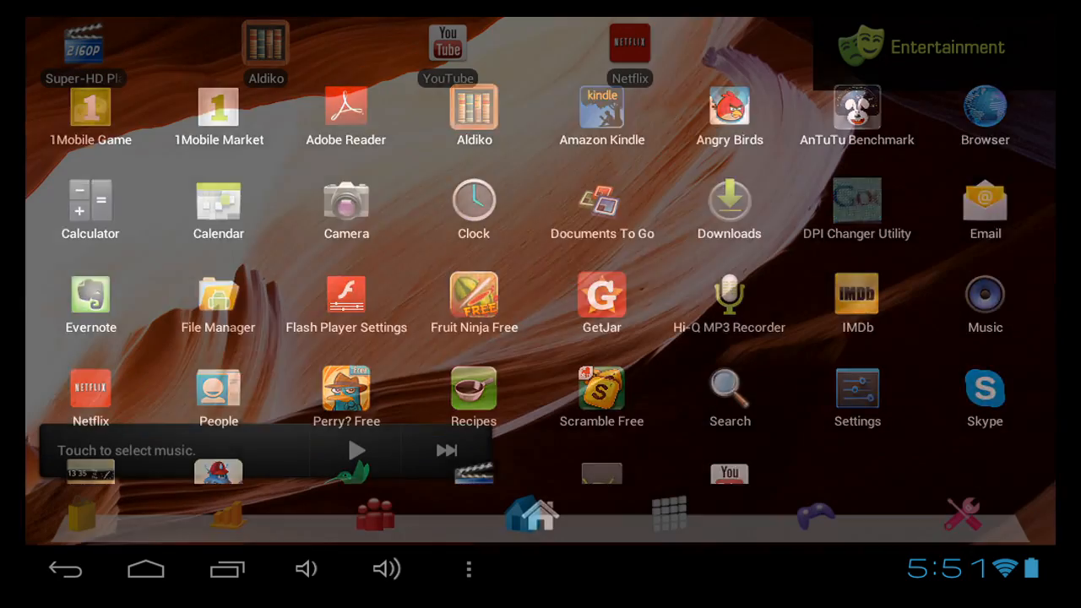
{"action": "left_click", "coordinate": [145, 567]}
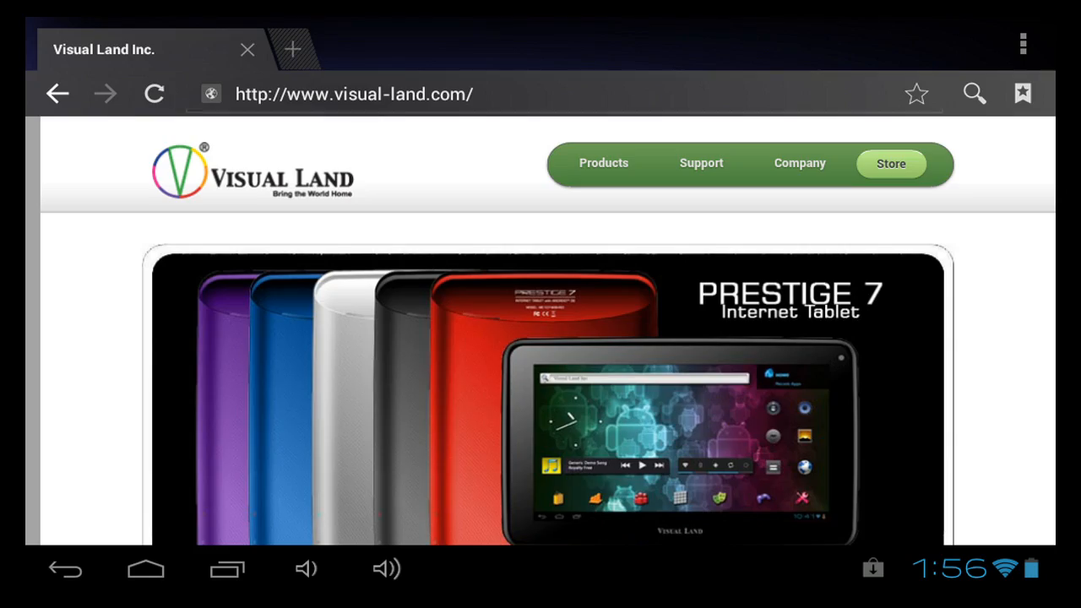
Step: Scroll visual-land.com and page its banner through Connect, V-Touch Pro, V-Motion Pro and the next product
{"action": "scroll", "scroll_direction": "down", "scroll_amount": 3}
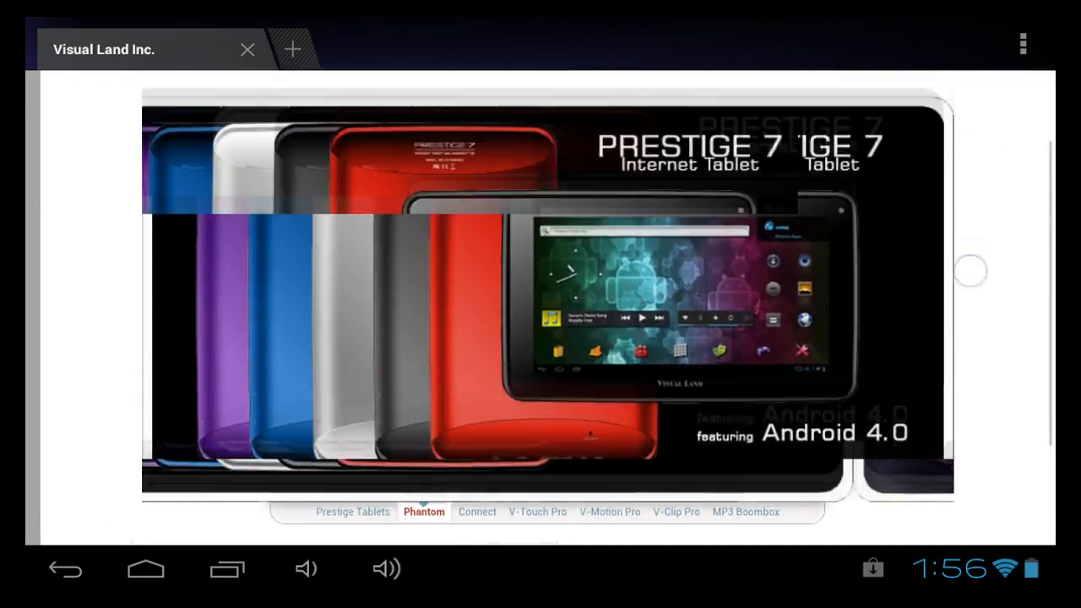
{"action": "scroll", "scroll_direction": "down", "scroll_amount": 3}
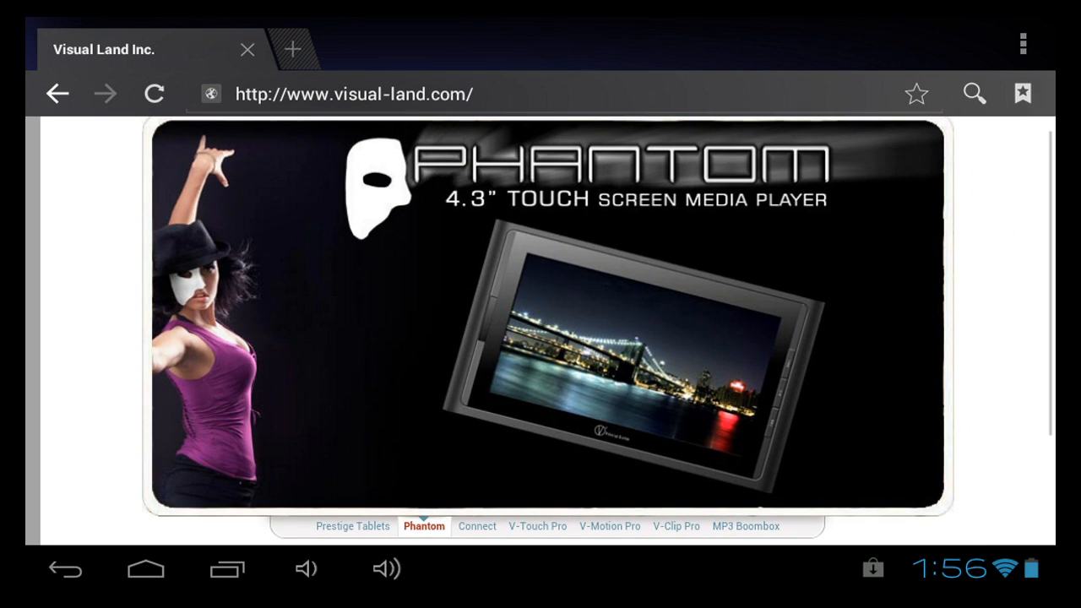
{"action": "left_click", "coordinate": [477, 527]}
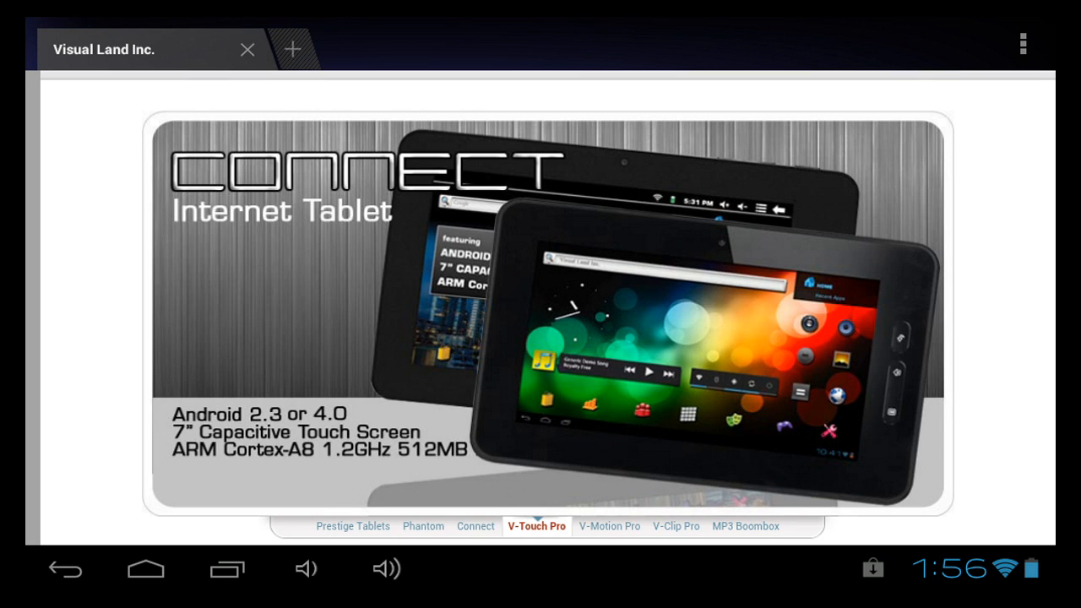
{"action": "left_click", "coordinate": [537, 527]}
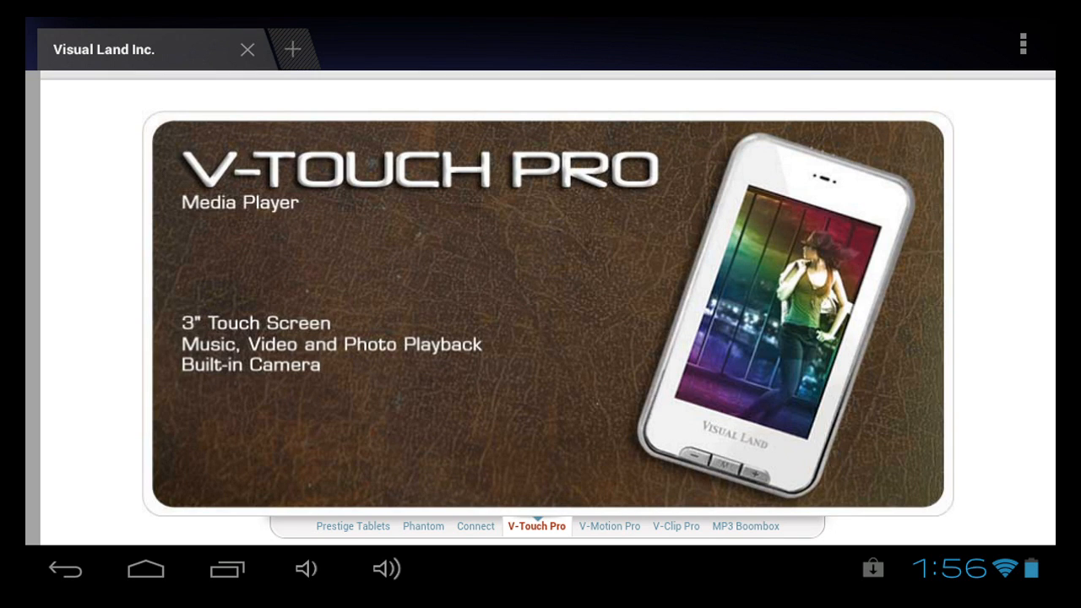
{"action": "left_click", "coordinate": [608, 527]}
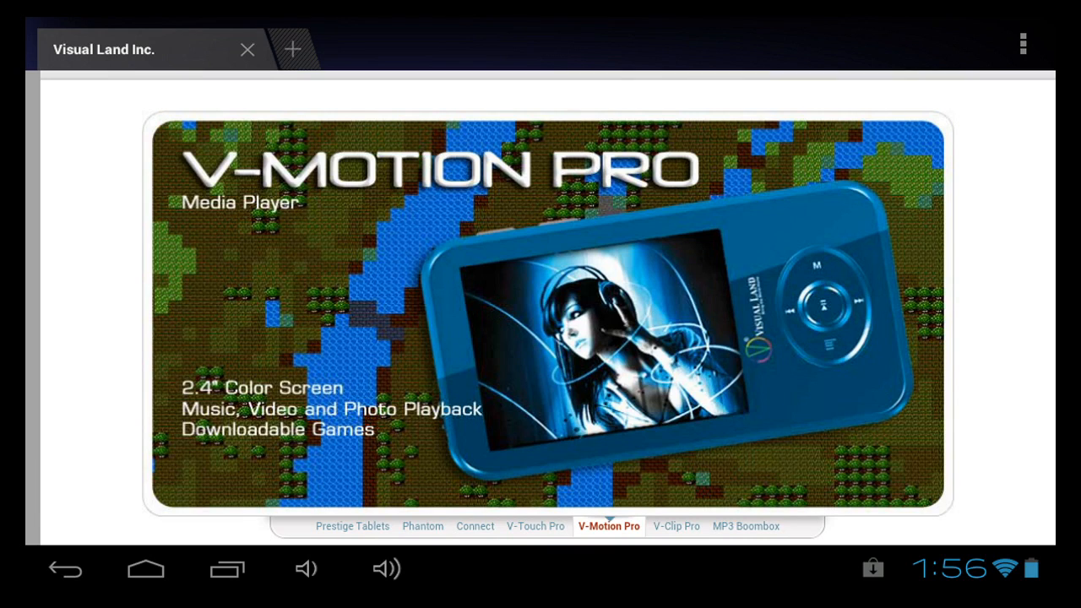
{"action": "left_click", "coordinate": [675, 527]}
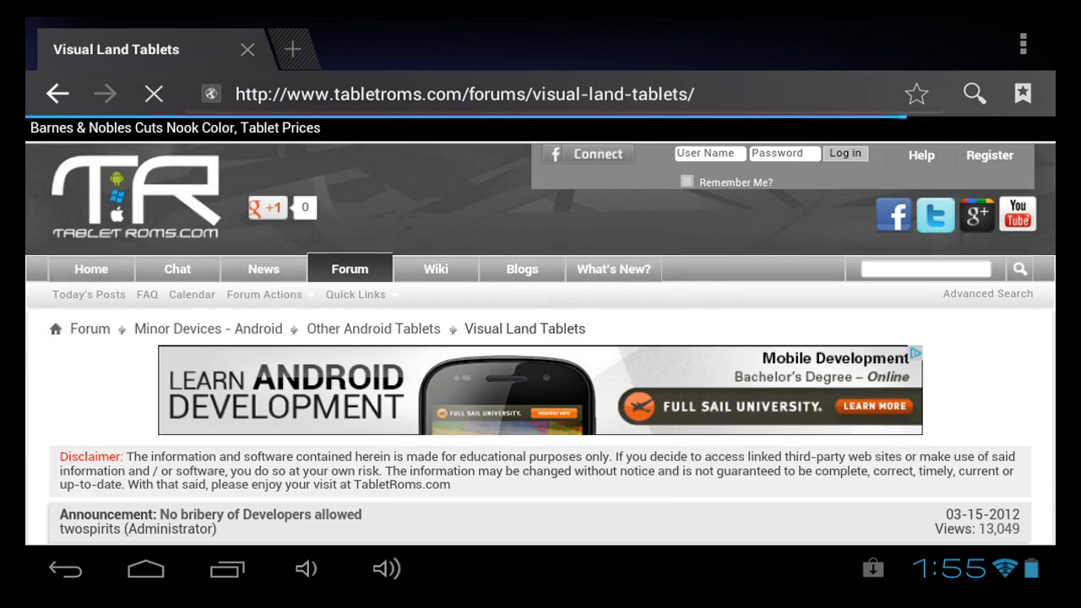
Step: Scroll the TabletRoms Visual Land Tablets forum down to its sub-forums, then return to the home screen
{"action": "scroll", "scroll_direction": "down", "scroll_amount": 3}
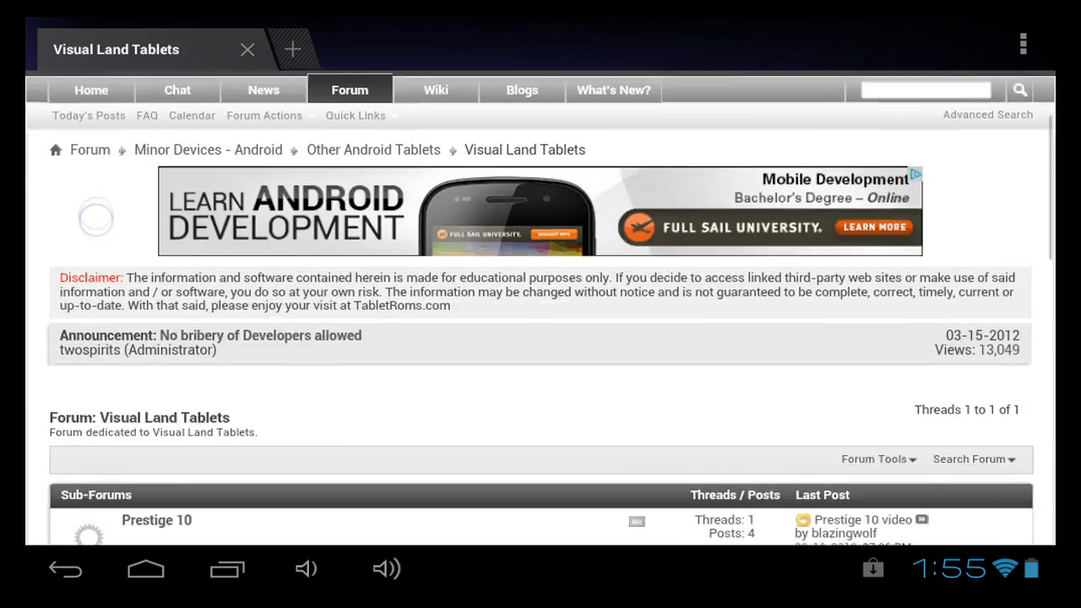
{"action": "scroll", "scroll_direction": "down", "scroll_amount": 3}
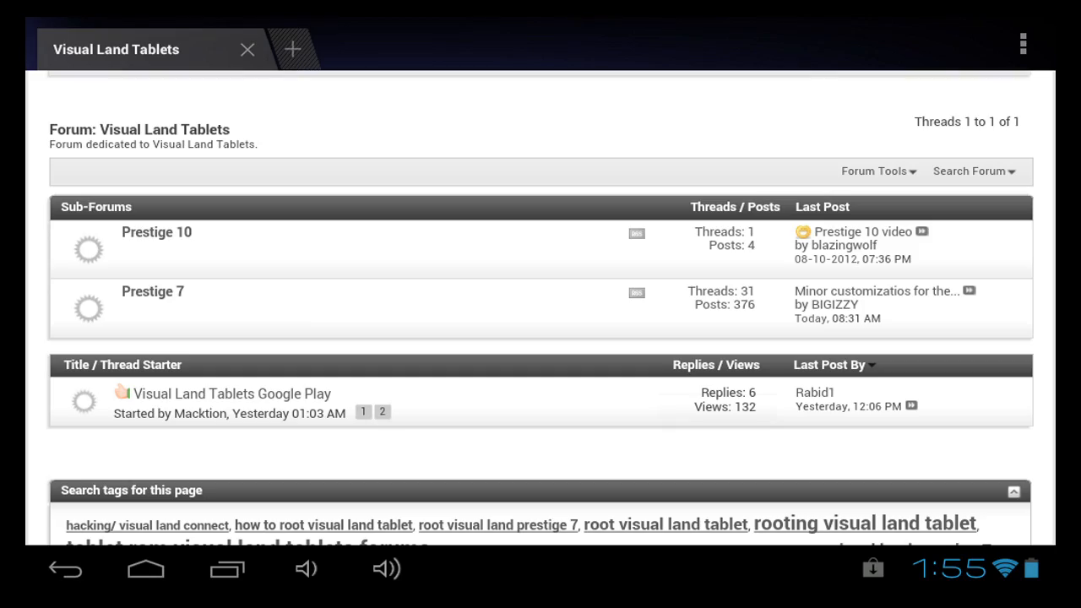
{"action": "left_click", "coordinate": [145, 567]}
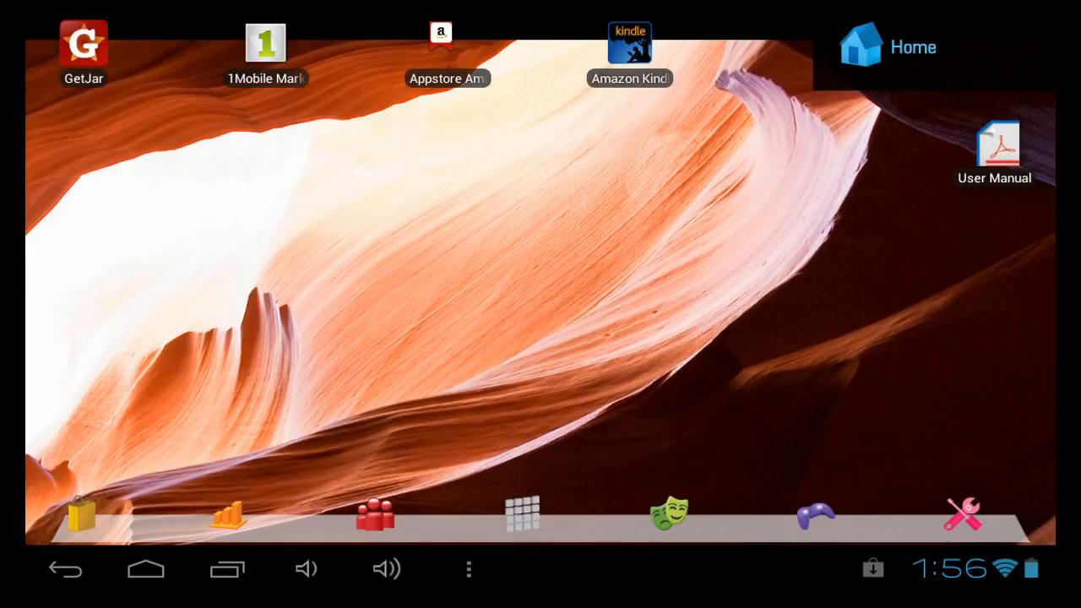